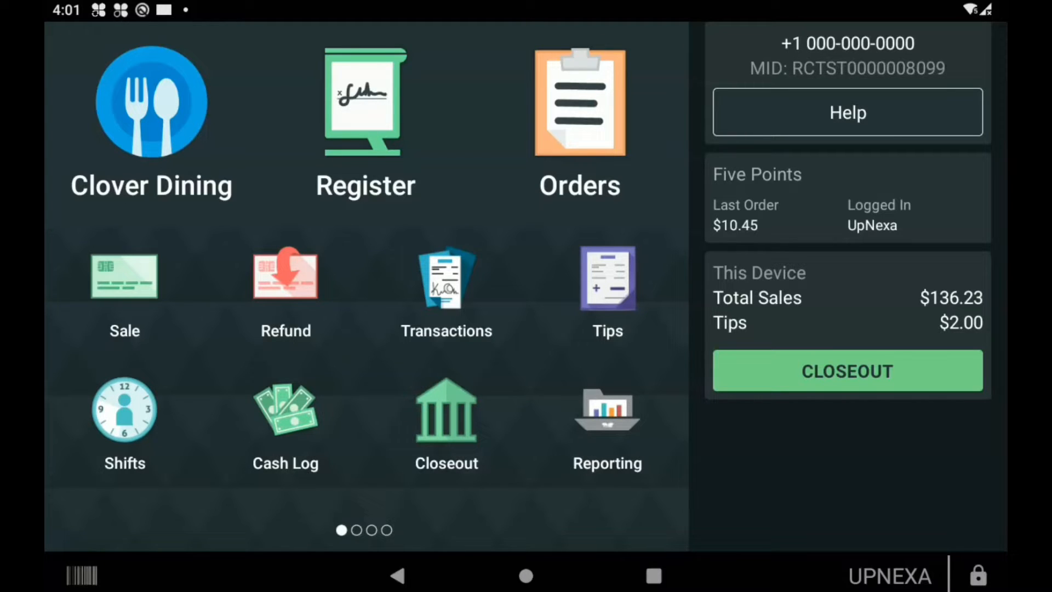
- Launch Clover Dining to reach the Main Dining Room table map
left_click(151, 100)
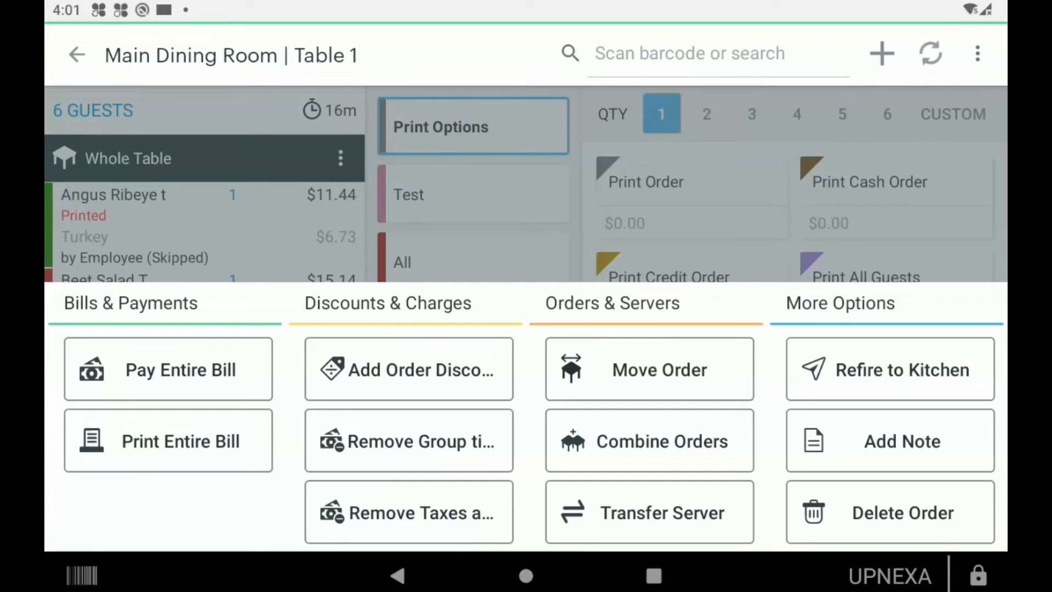
- Choose Transfer Server for Table 1 to list available employees
left_click(649, 512)
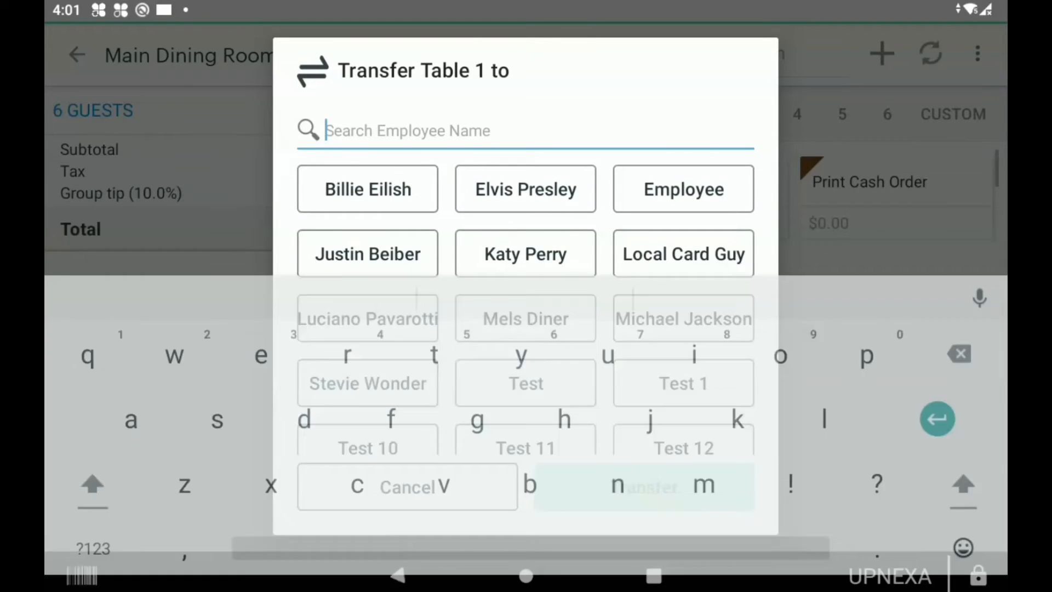
- Search 'elv', select Elvis Presley and confirm transferring Table 1 to him
type("elvi")
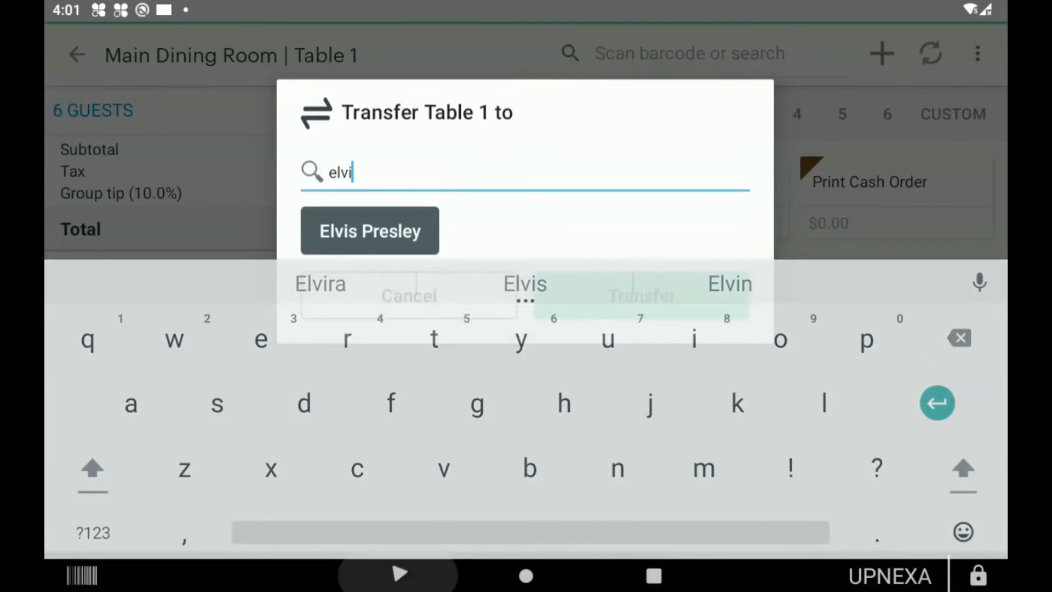
left_click(370, 230)
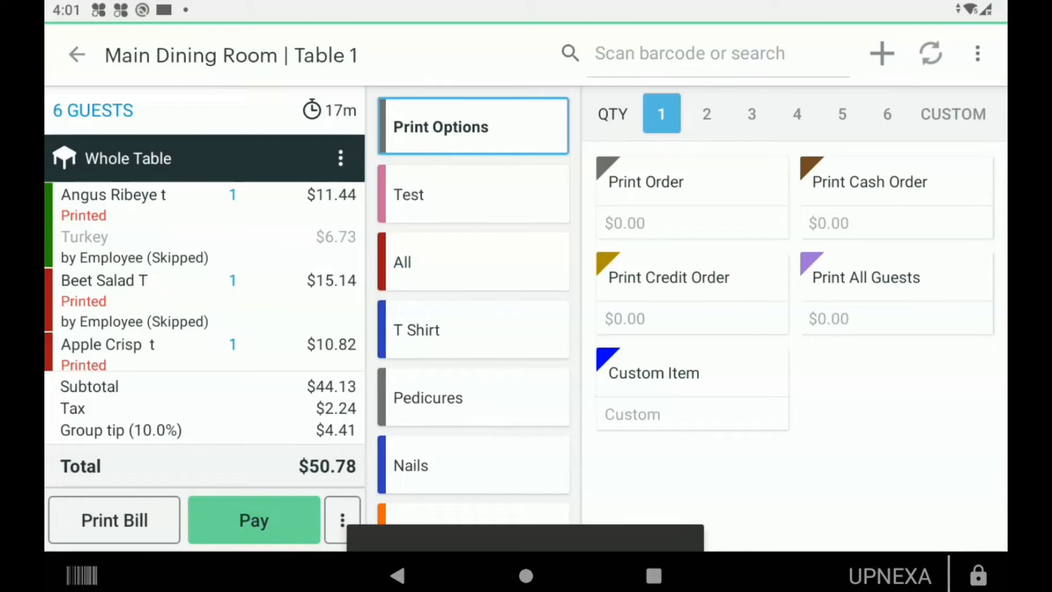
left_click(76, 55)
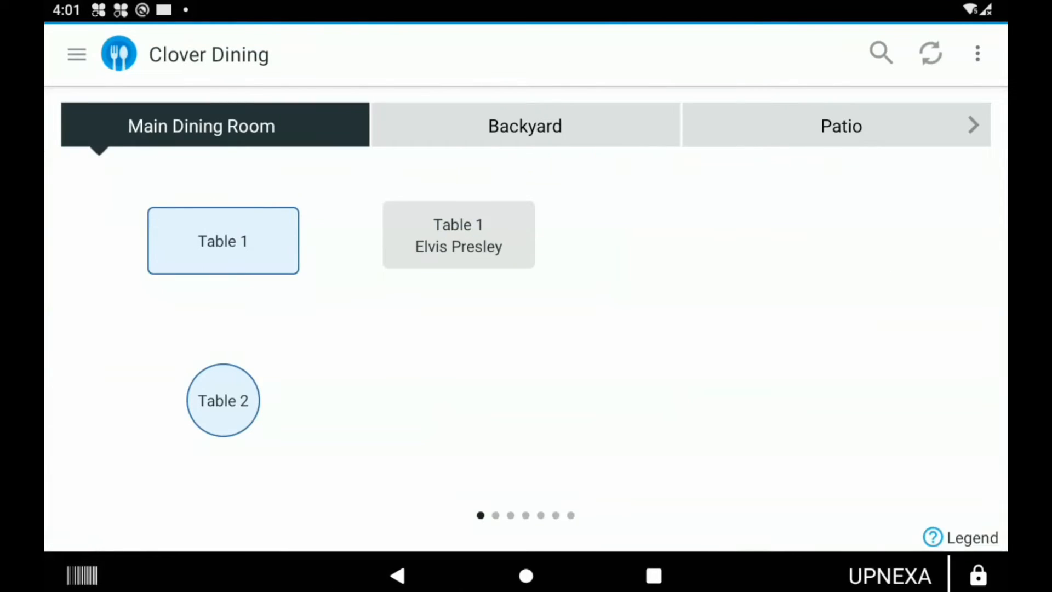